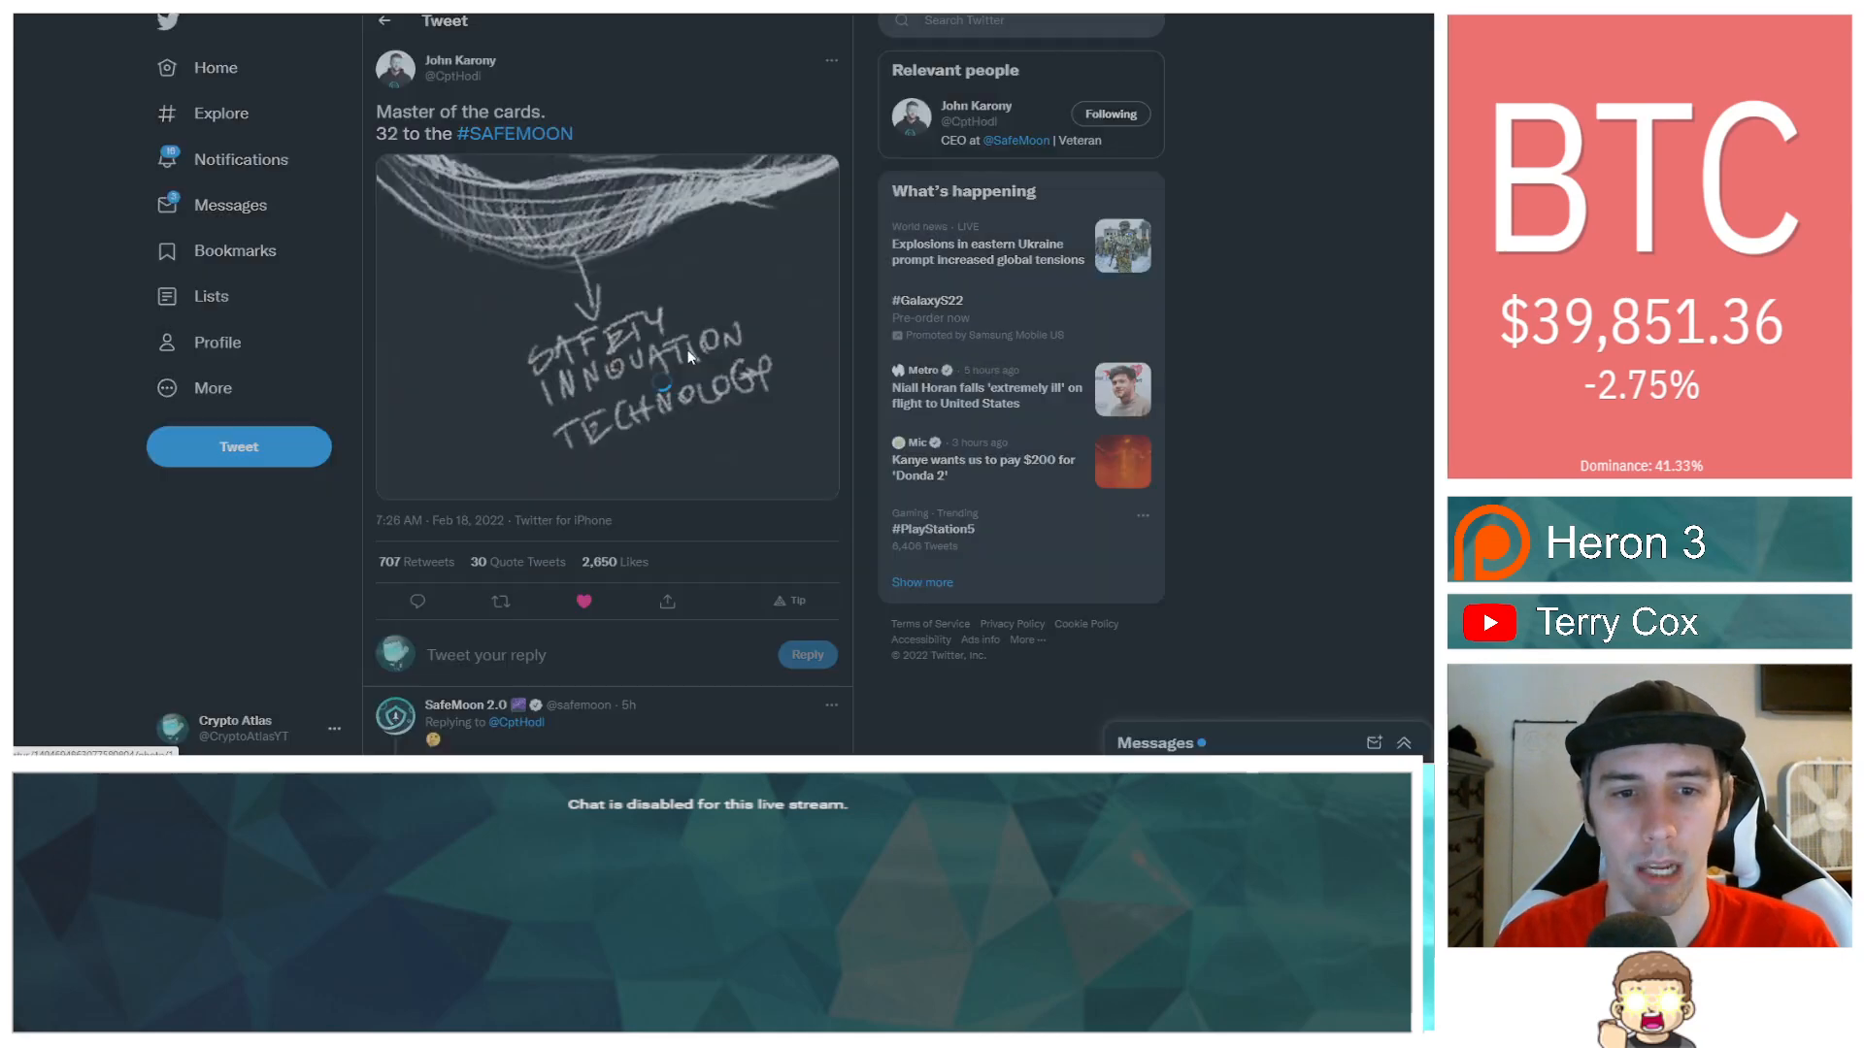
Translate the binary string in ConvertBinary to "Everything is connected." and scroll through the SafeMoon tweet.
left_click(606, 327)
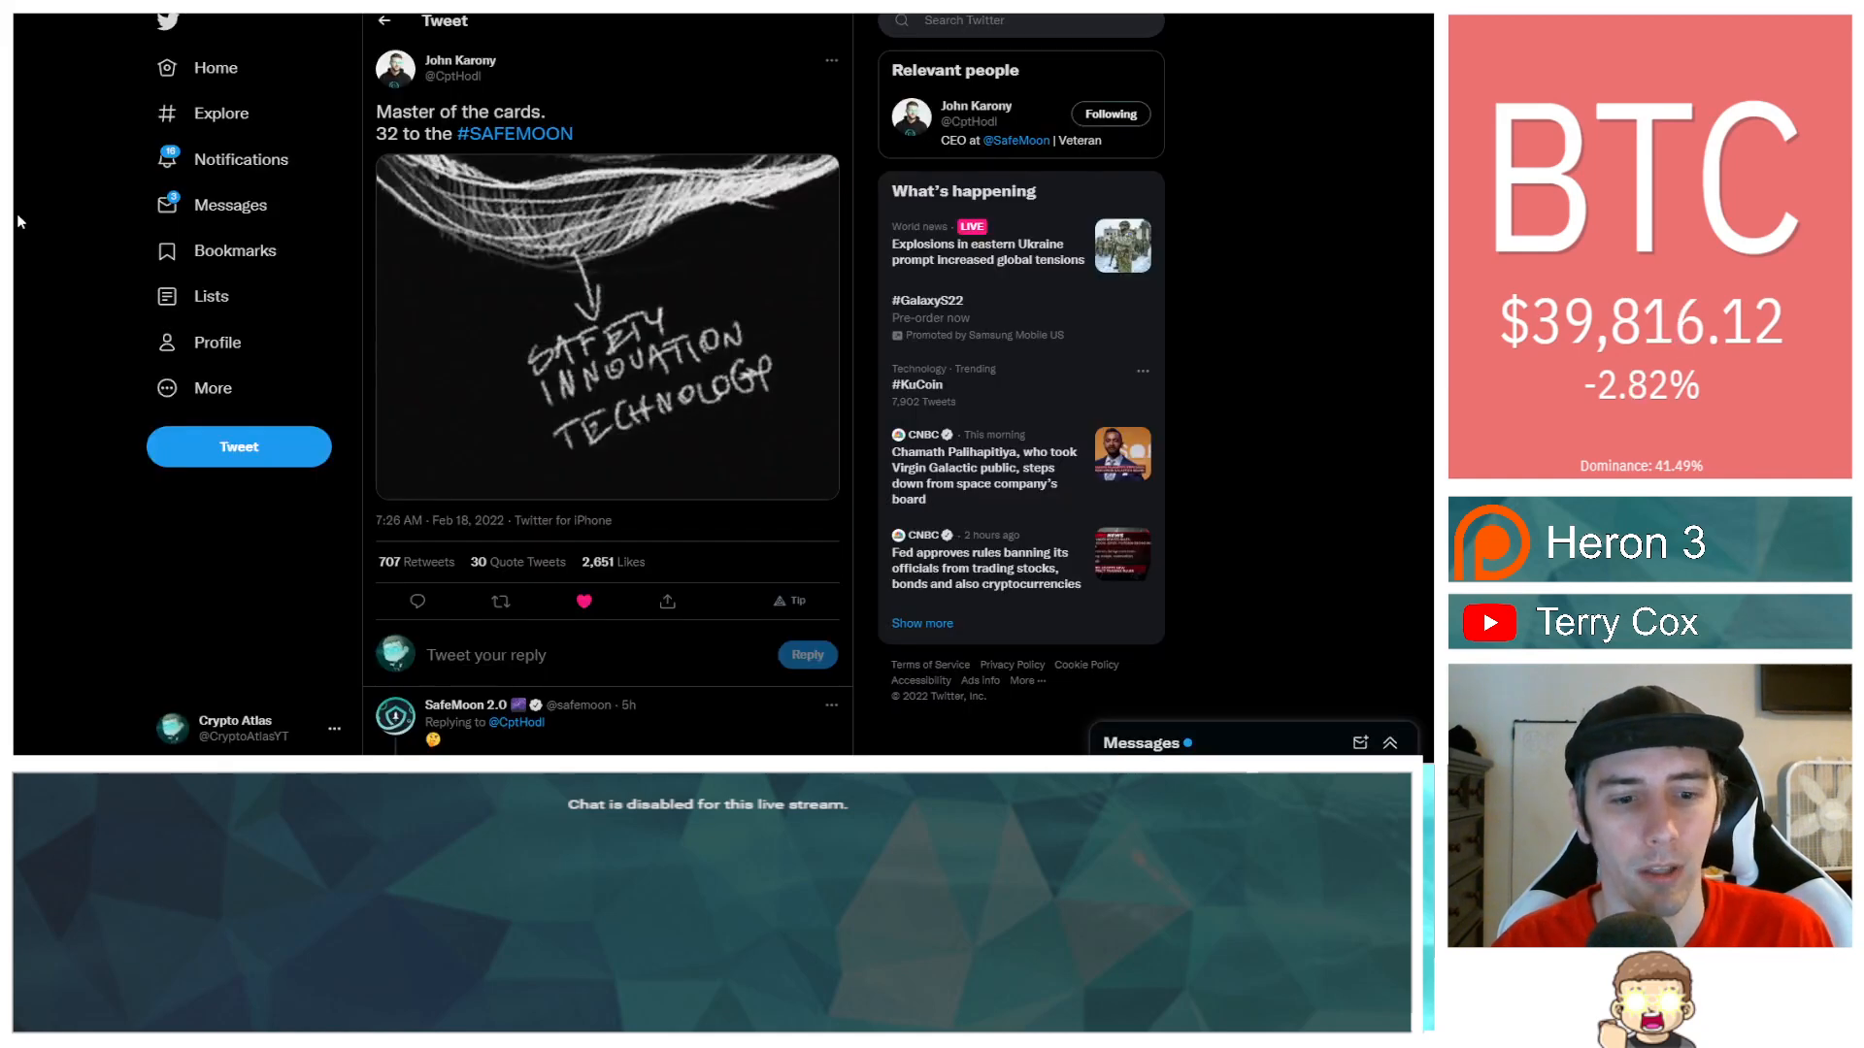
mouse_move(510, 507)
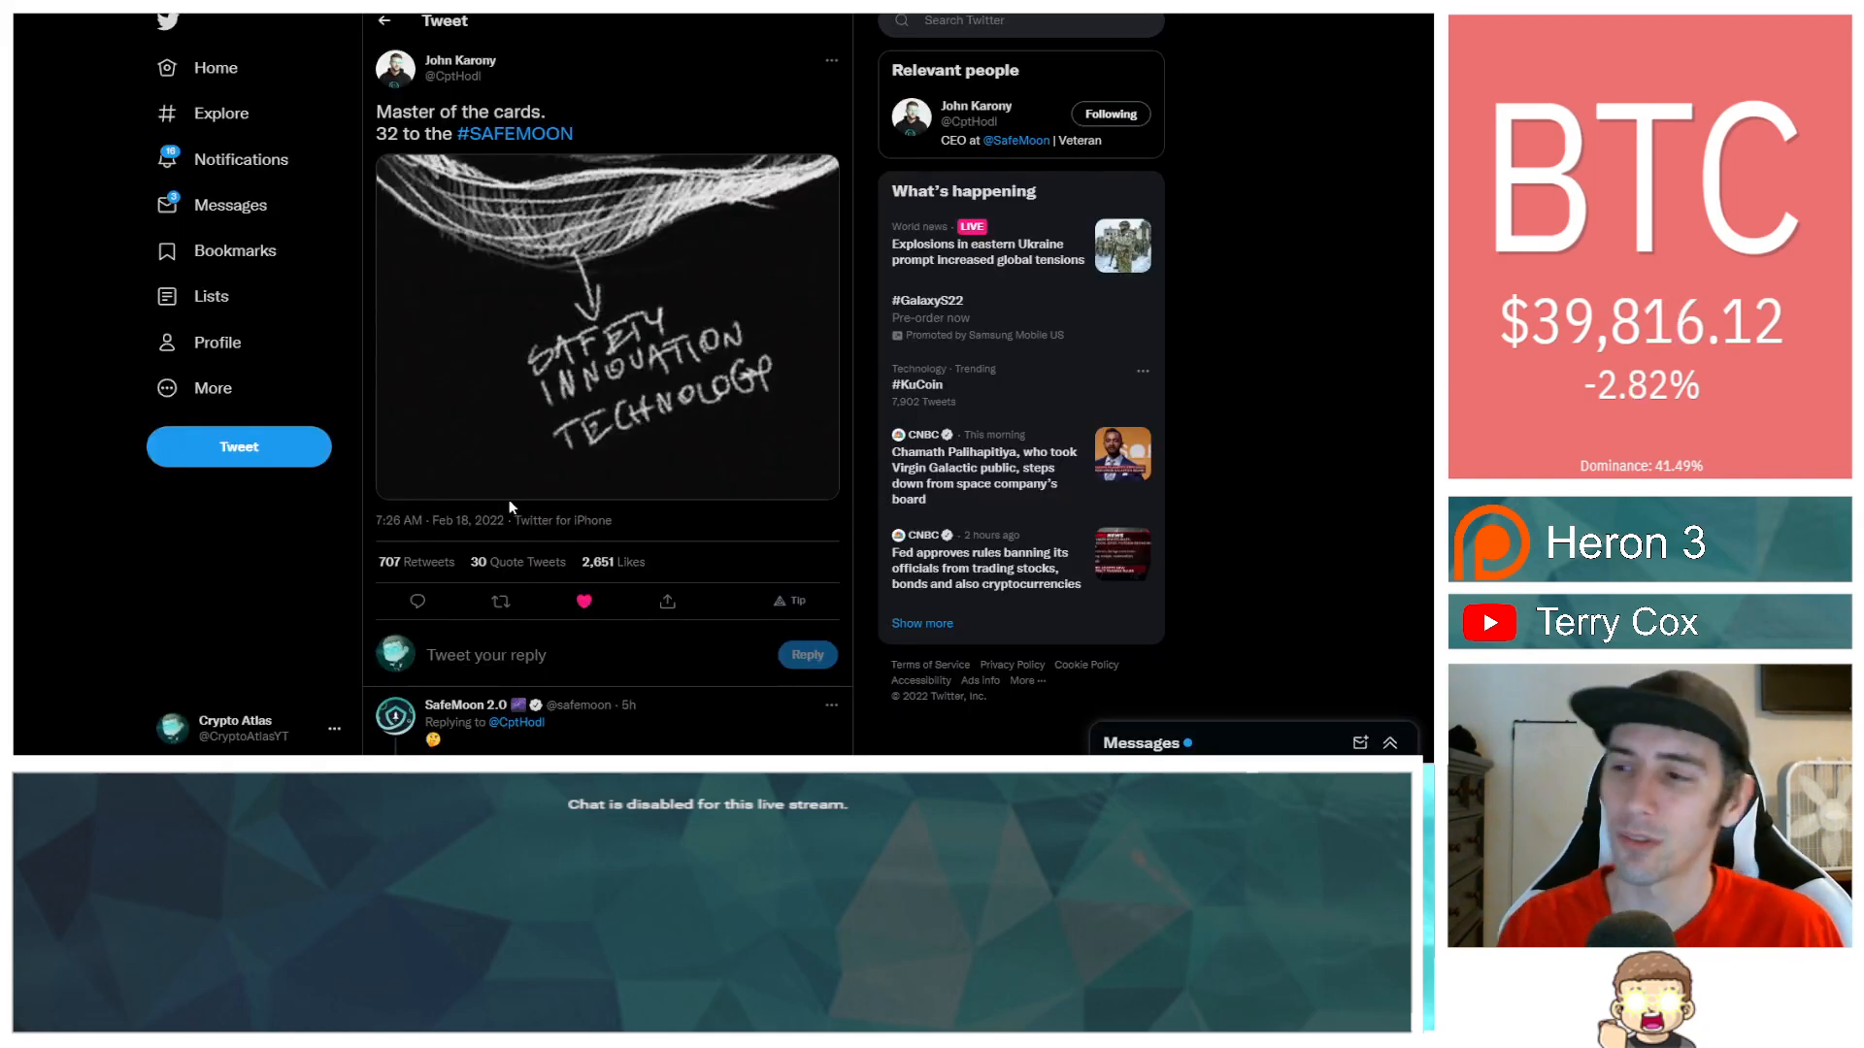
scroll("down", 3)
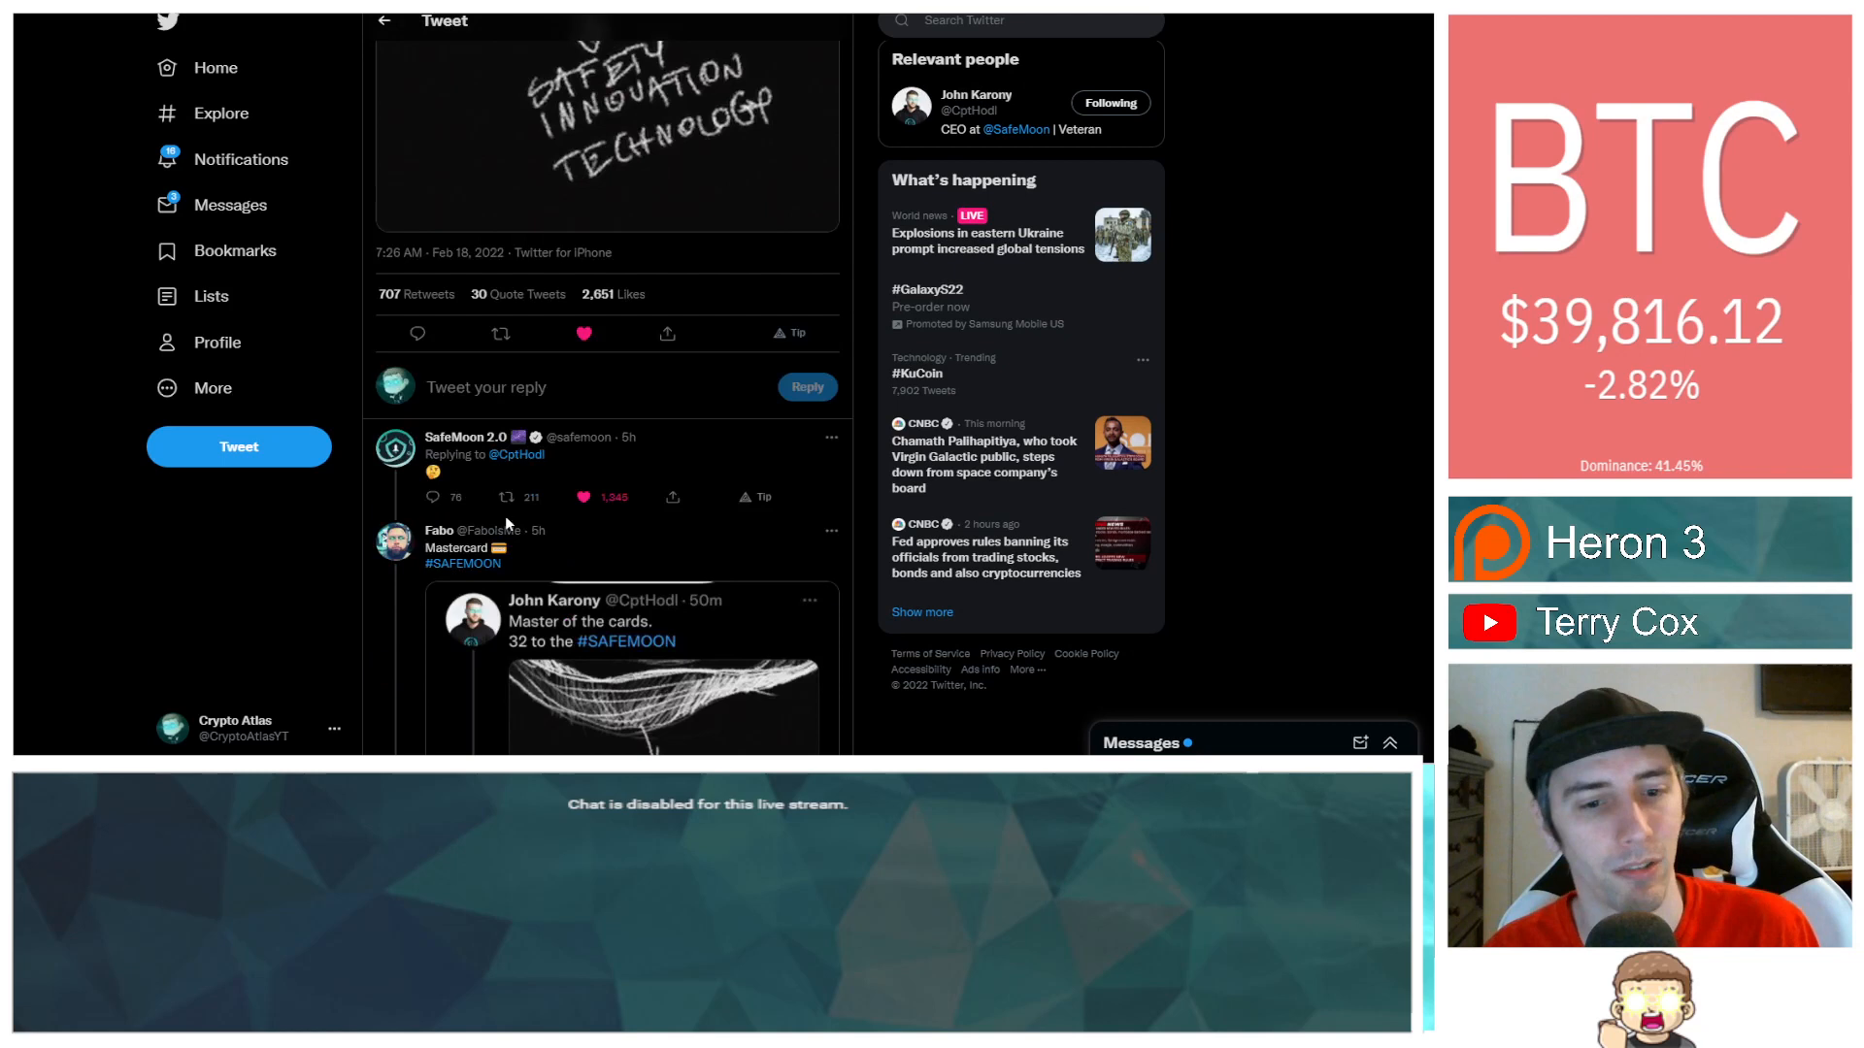
scroll("down", 3)
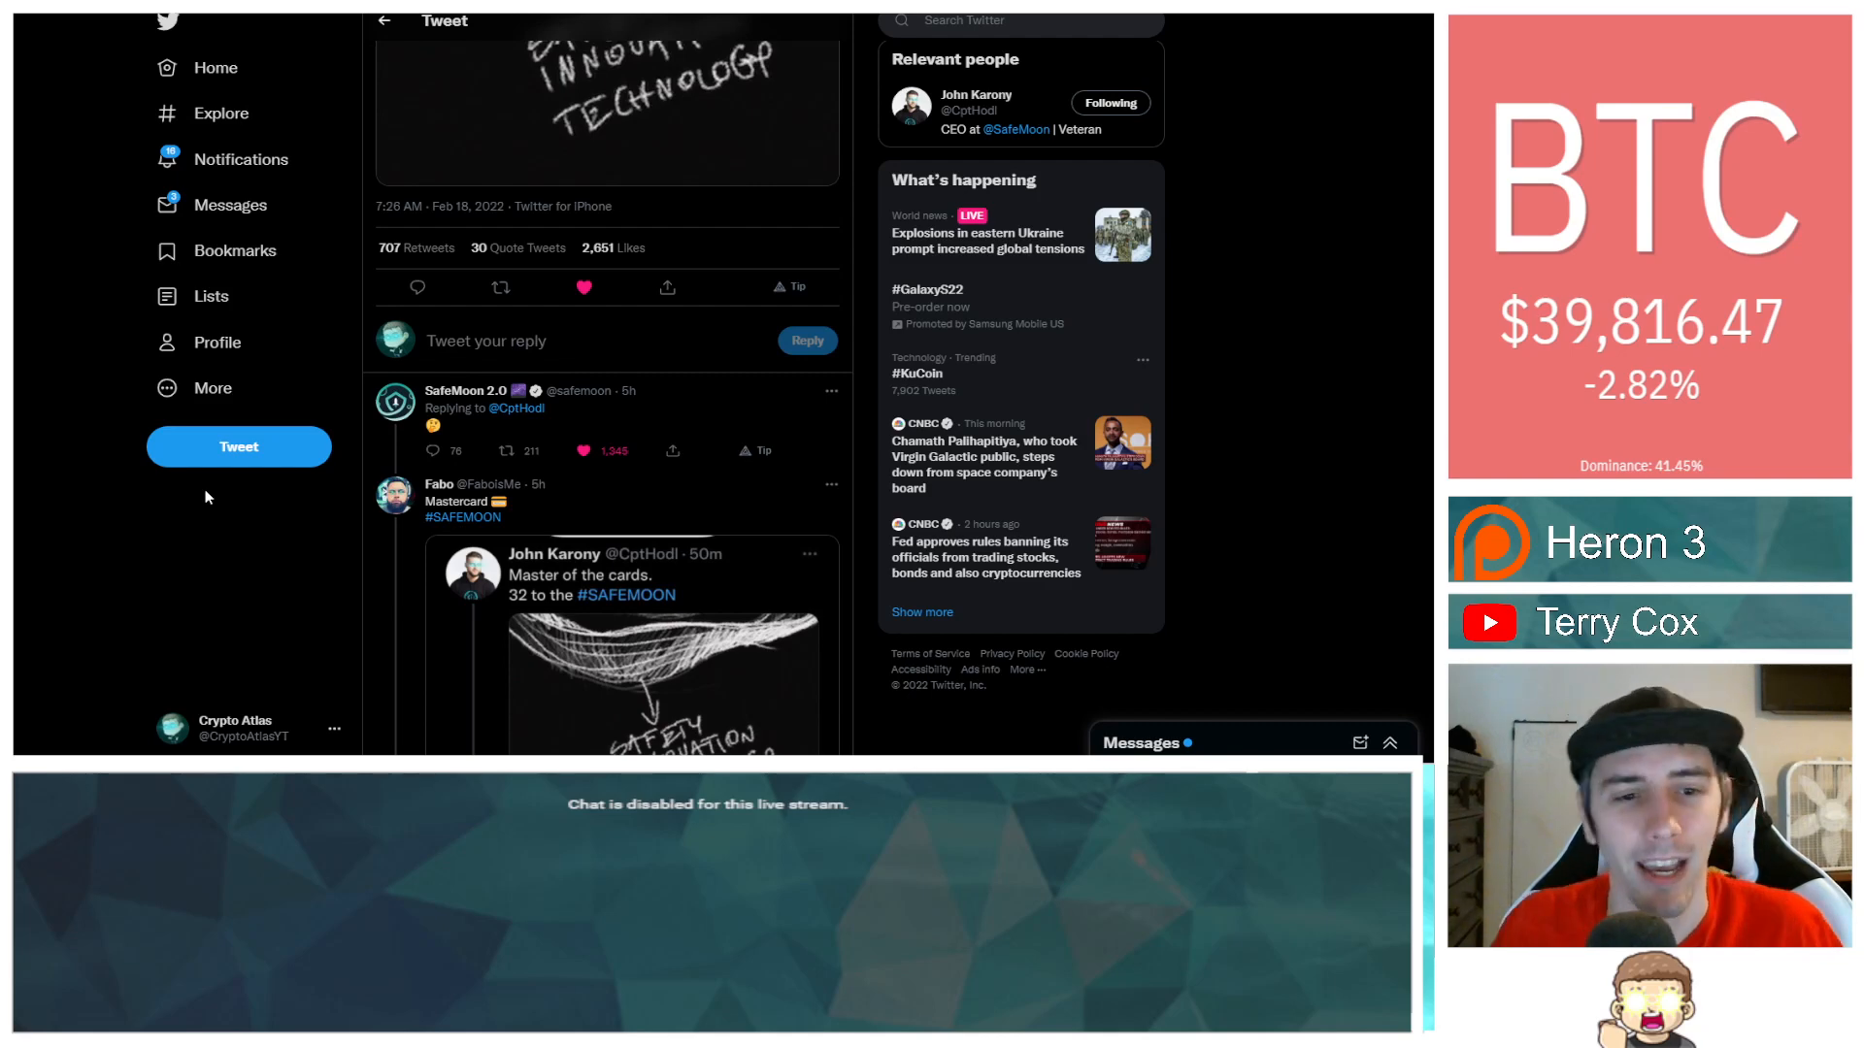
scroll("down", 3)
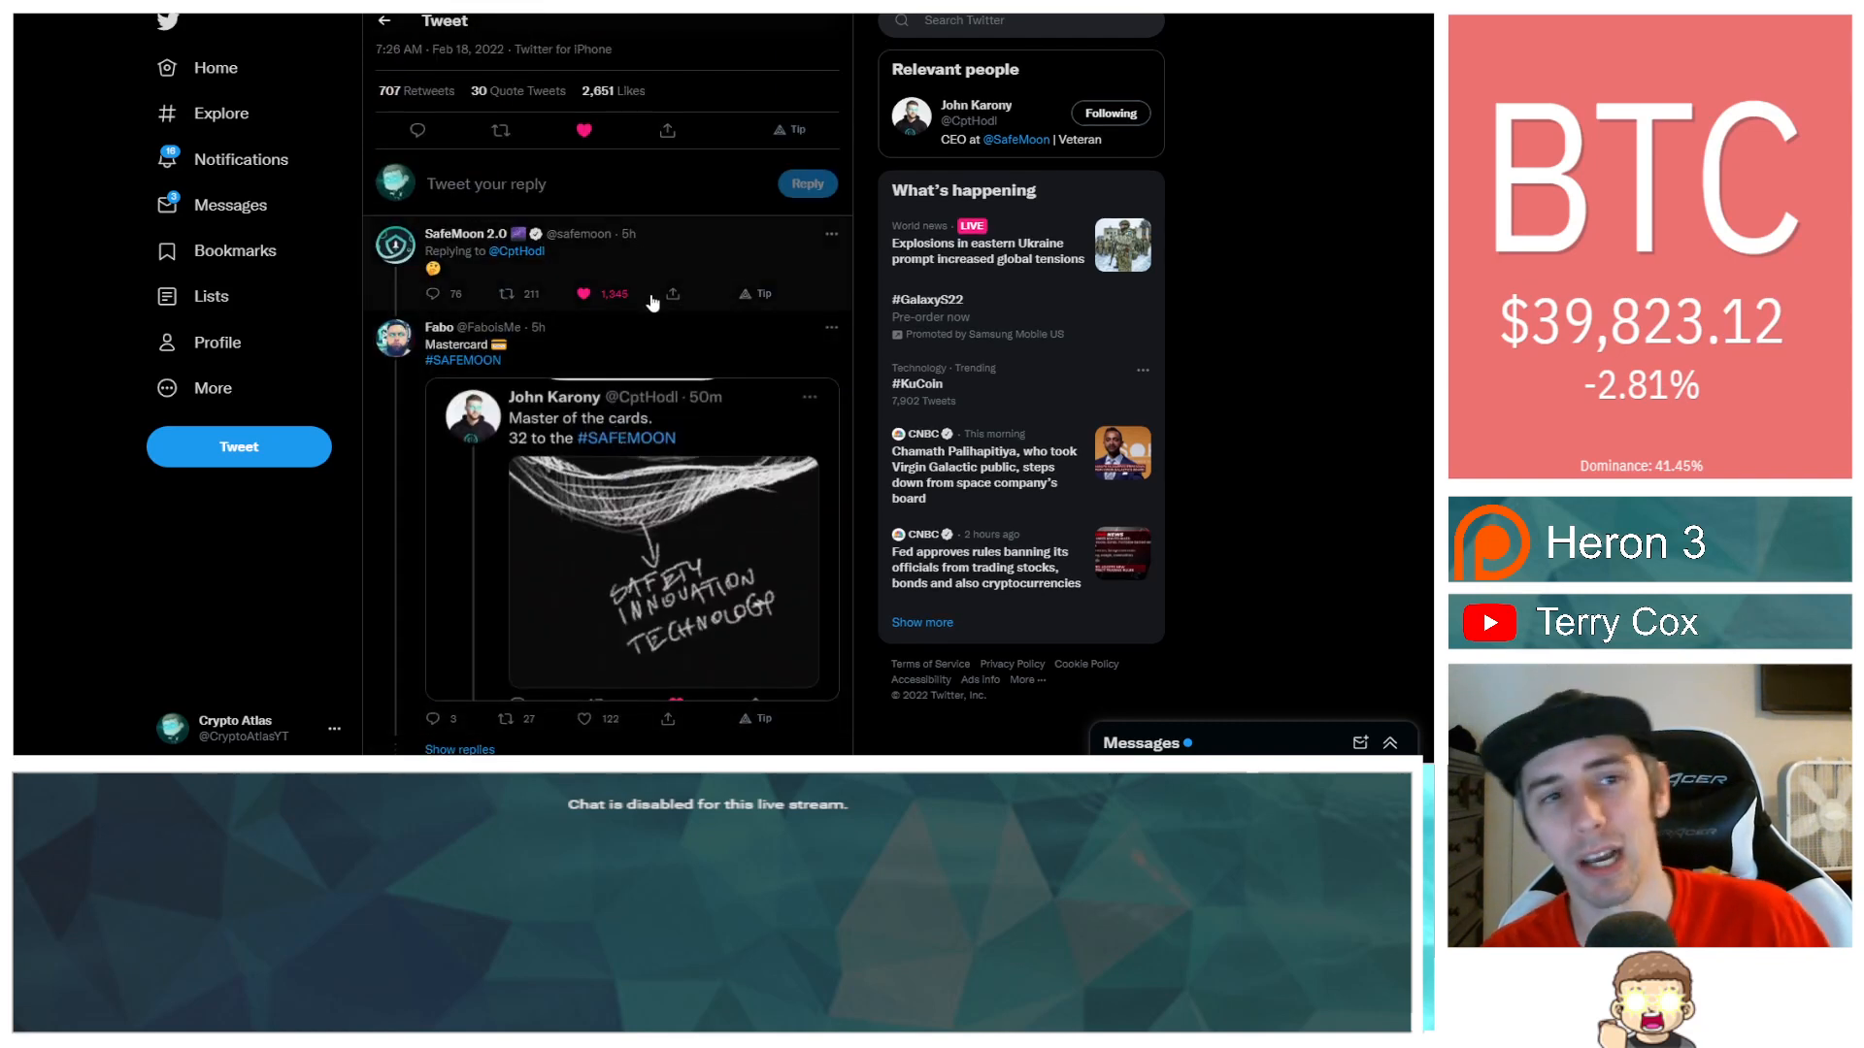
scroll("down", 3)
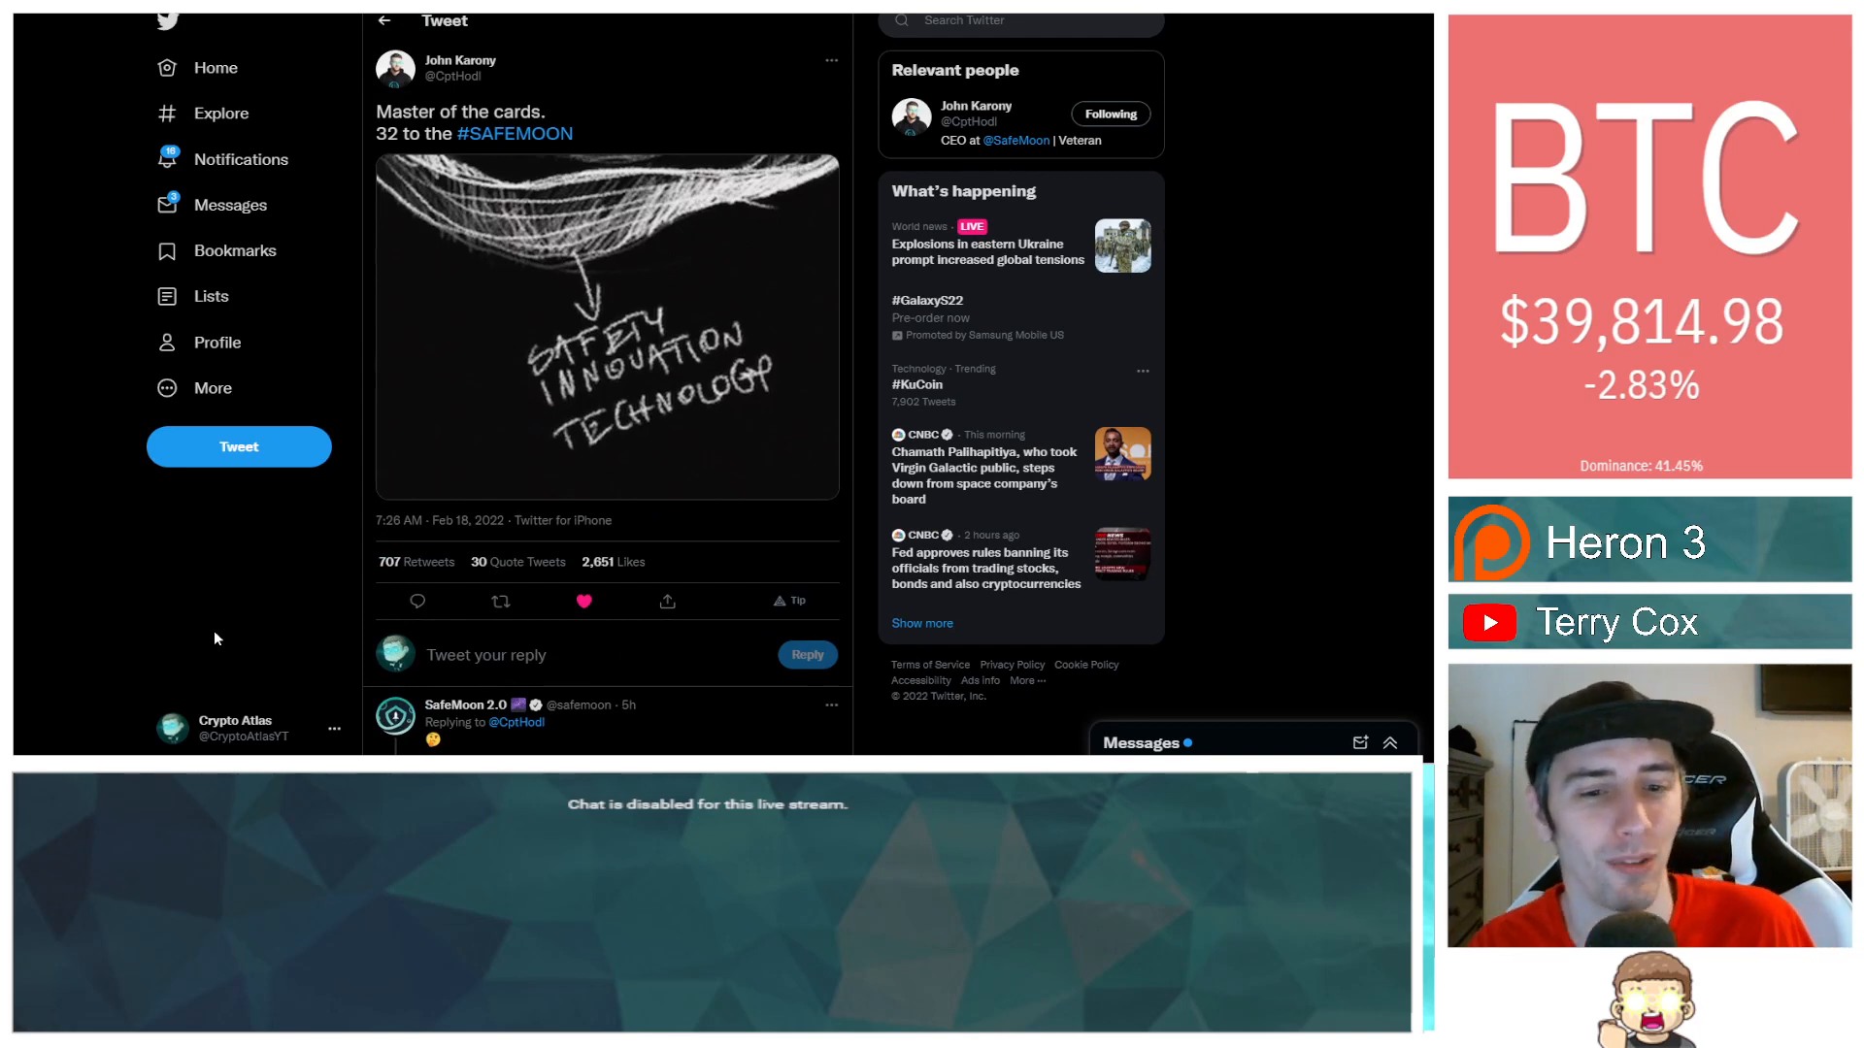
scroll("down", 3)
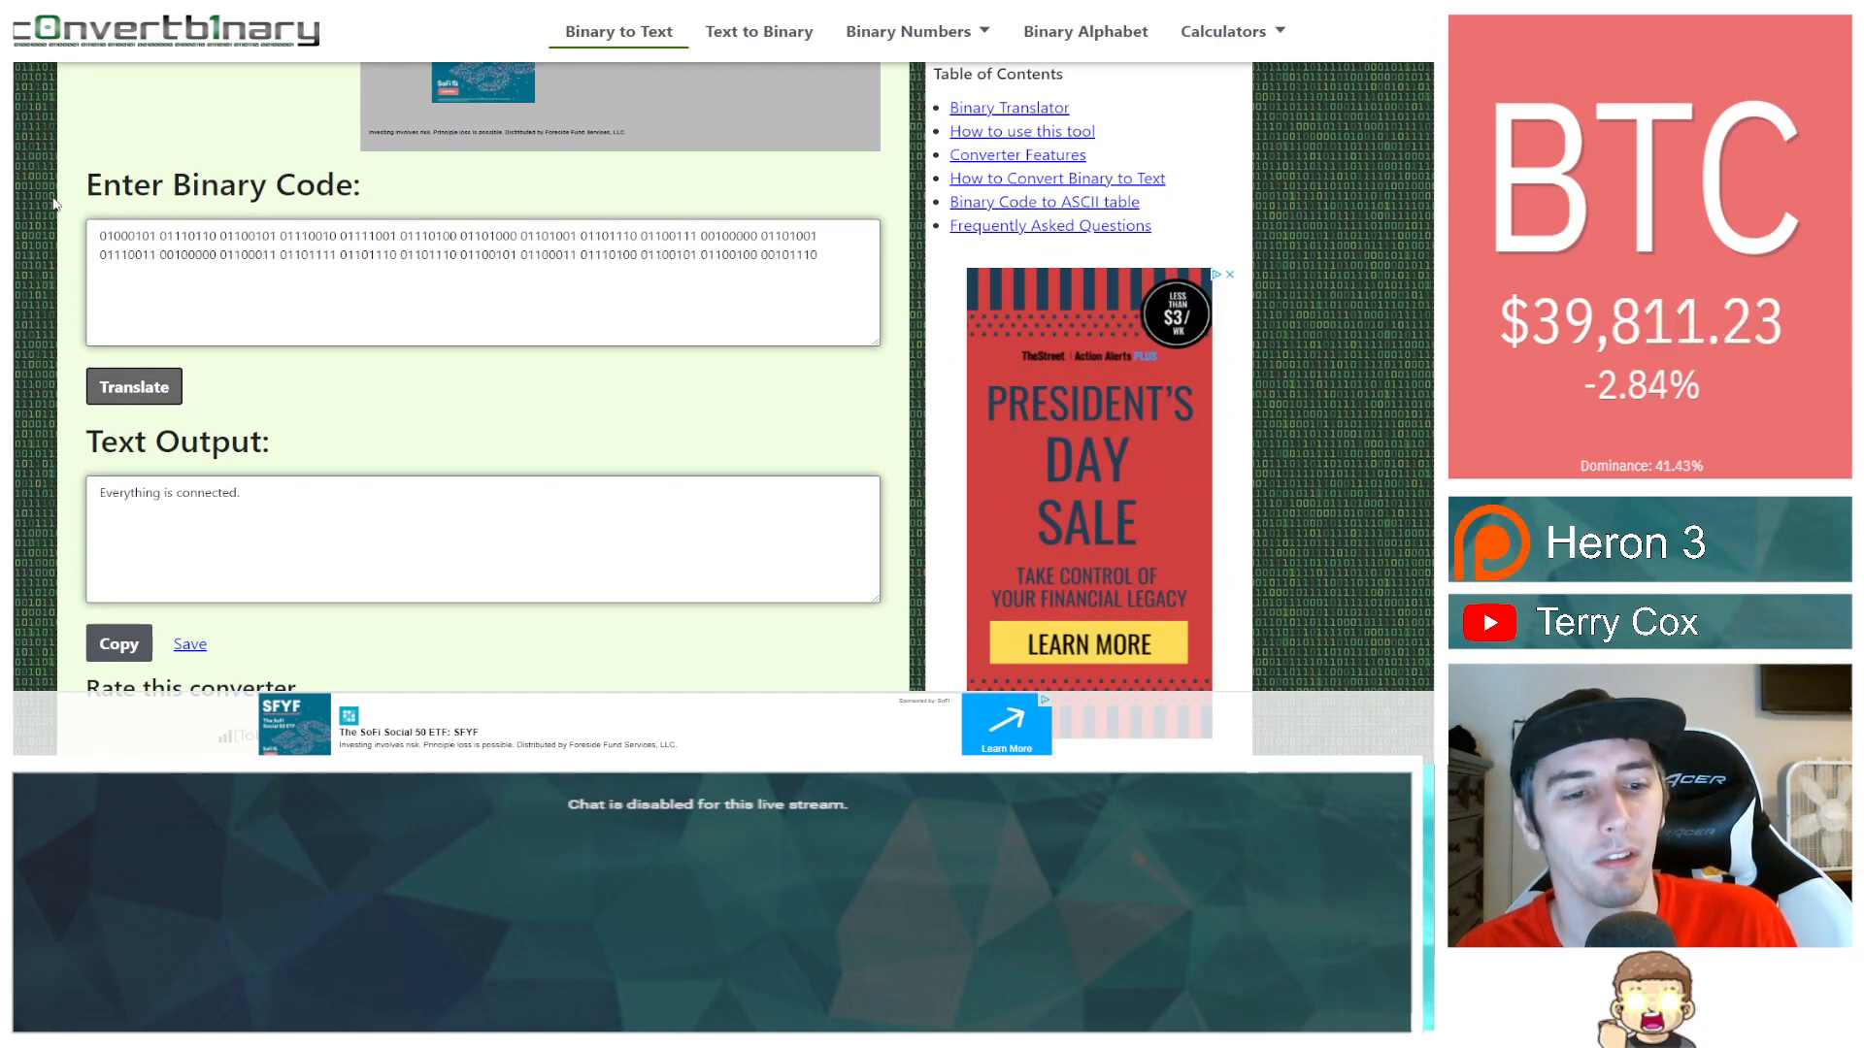
scroll("down", 3)
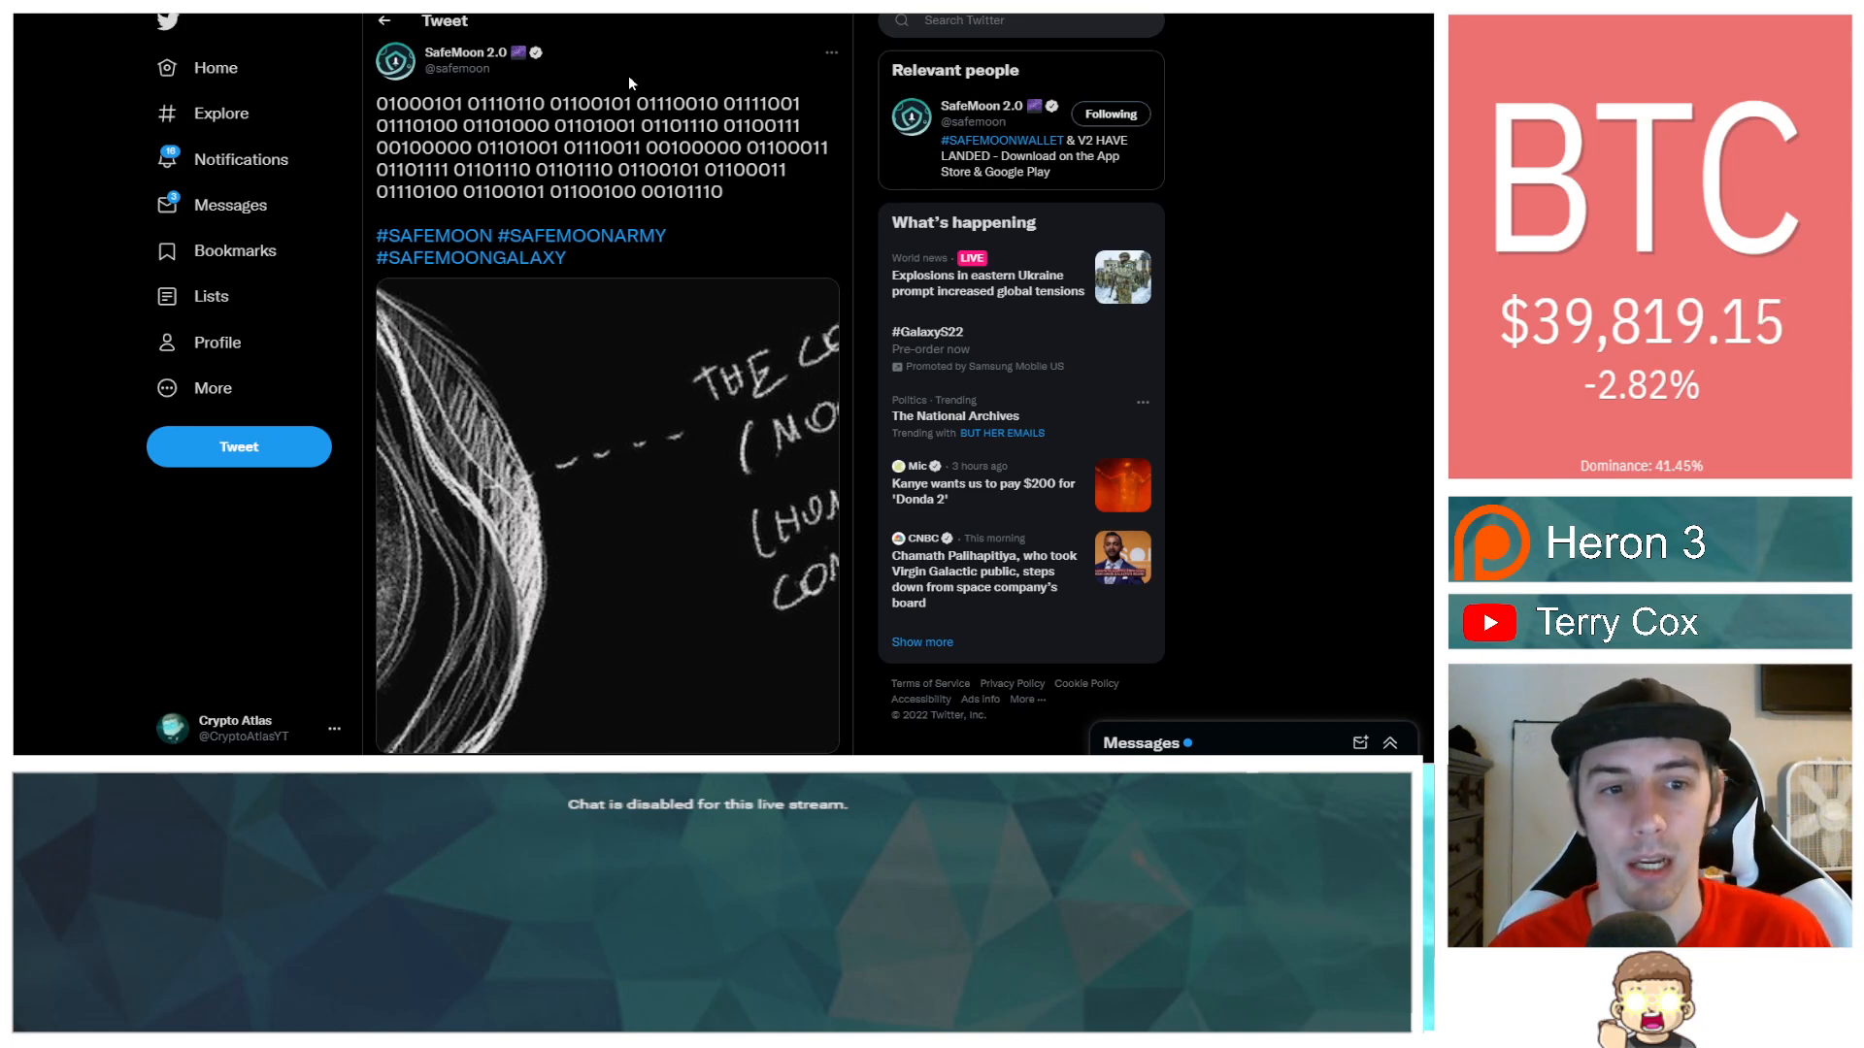
mouse_move(703, 221)
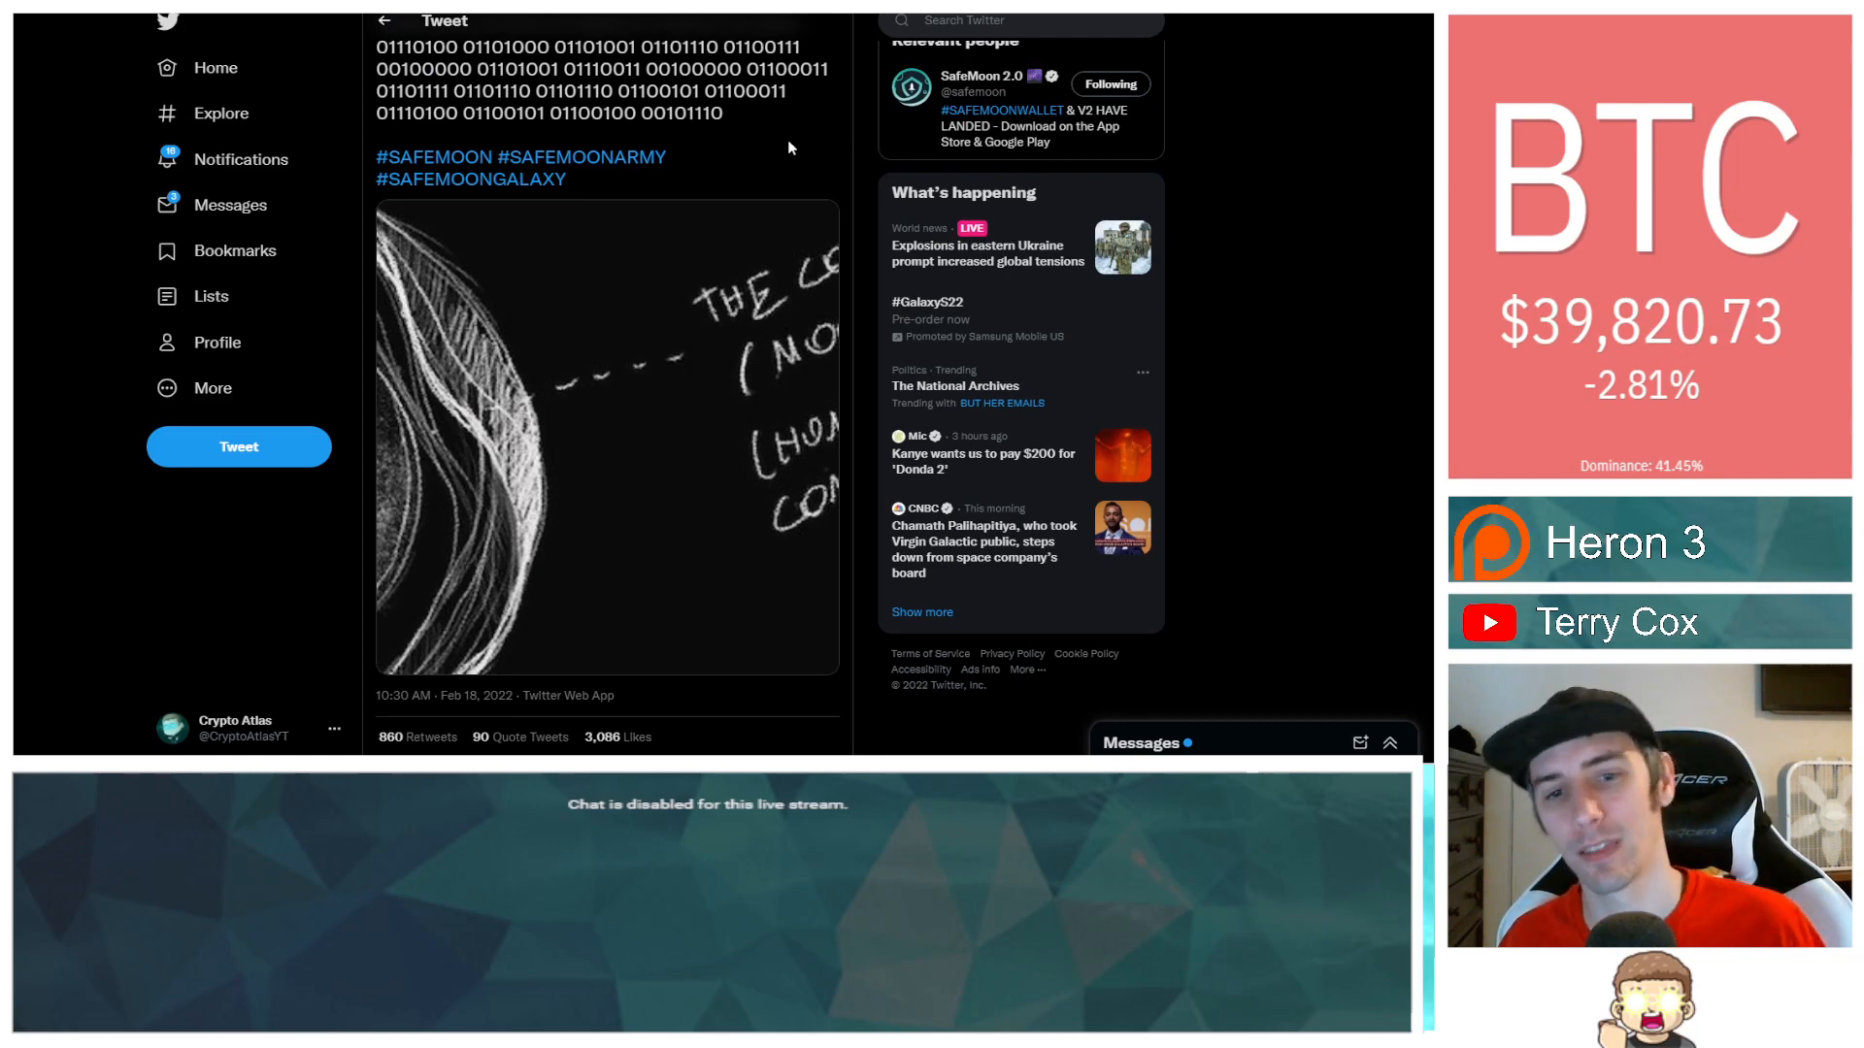
Like the SafeMoon 2.0 binary-code tweet, bringing its count to 3,087.
scroll("down", 3)
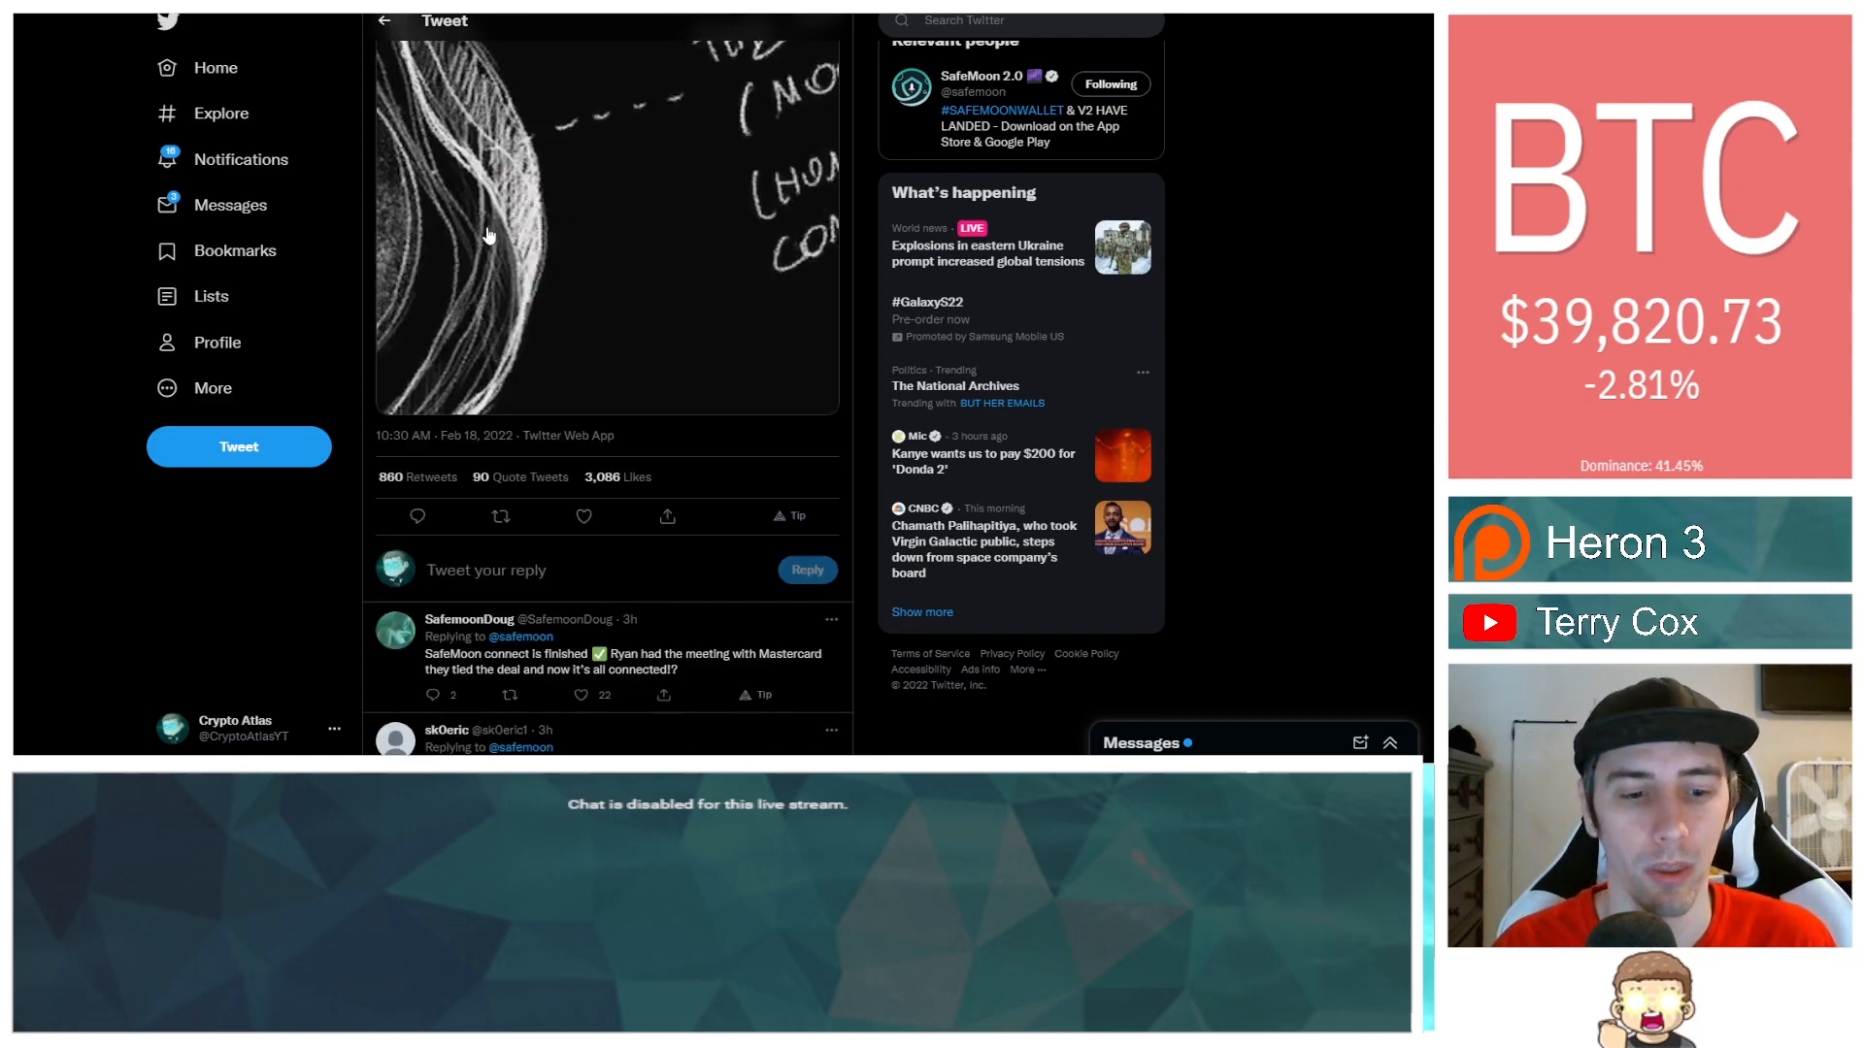
scroll("down", 3)
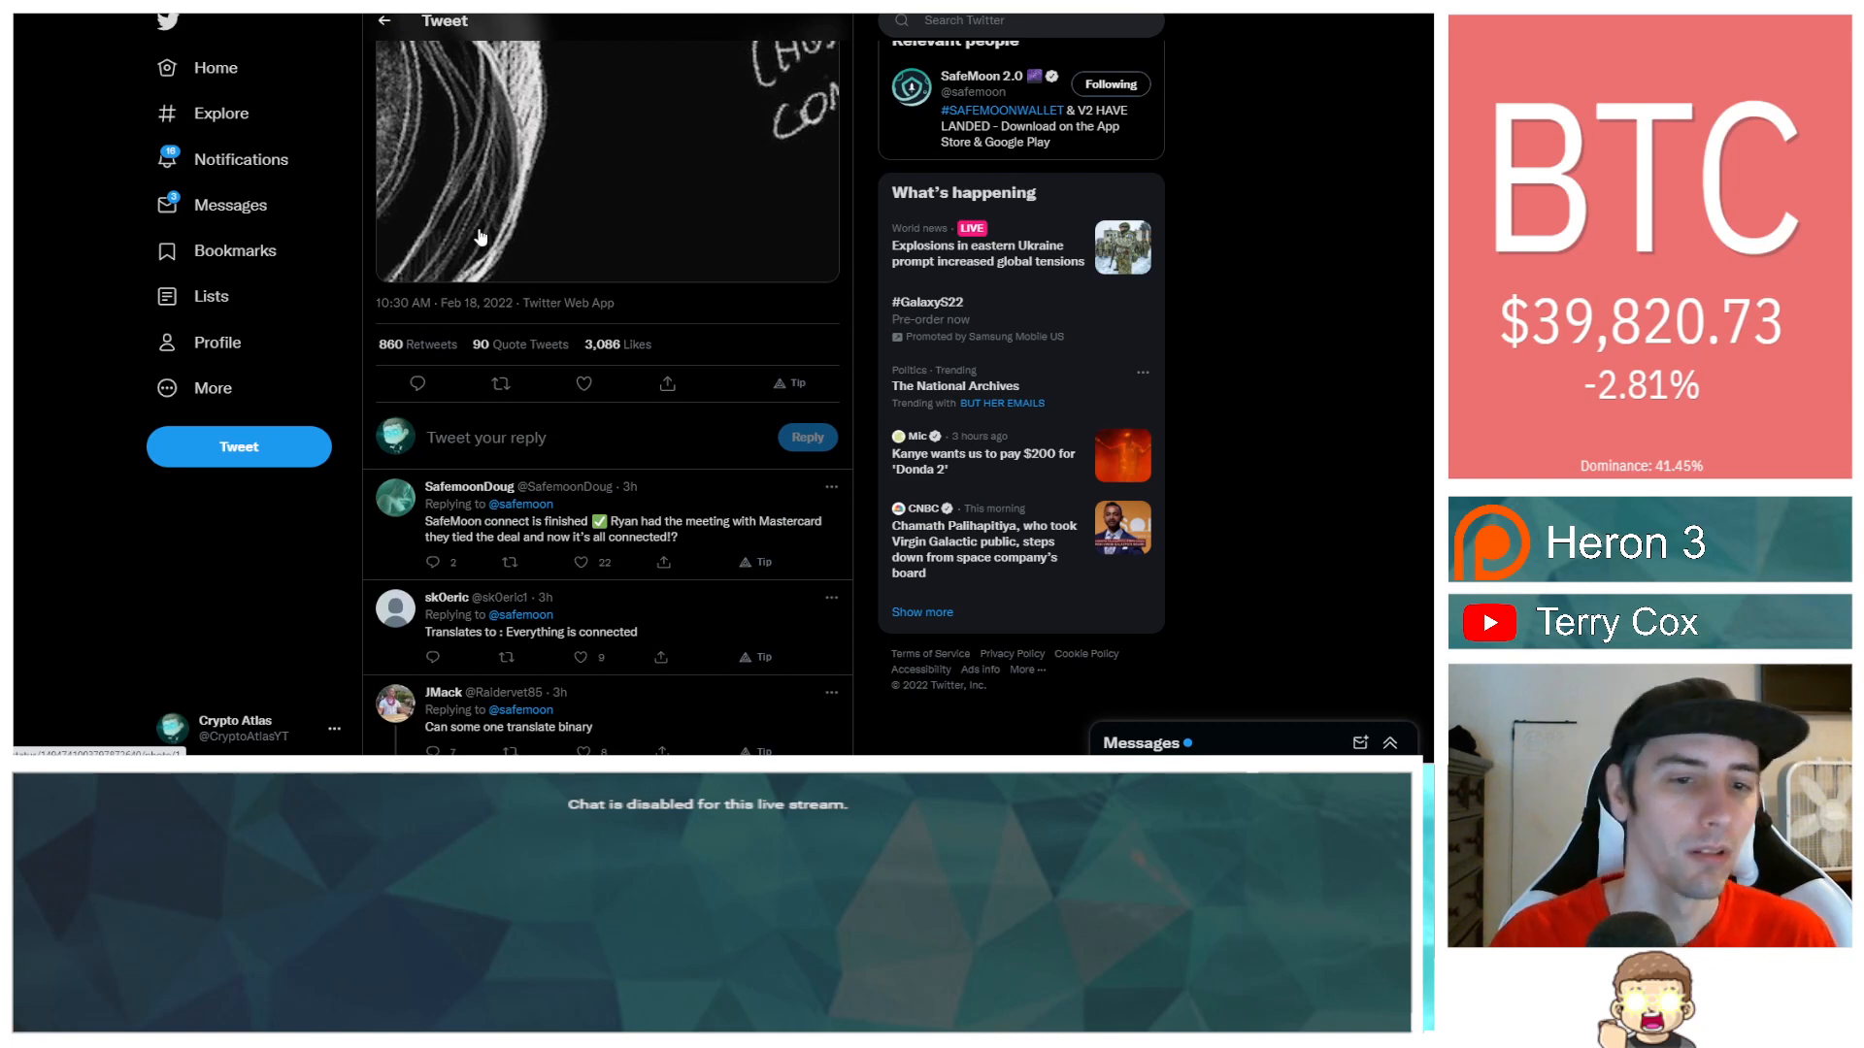
left_click(582, 383)
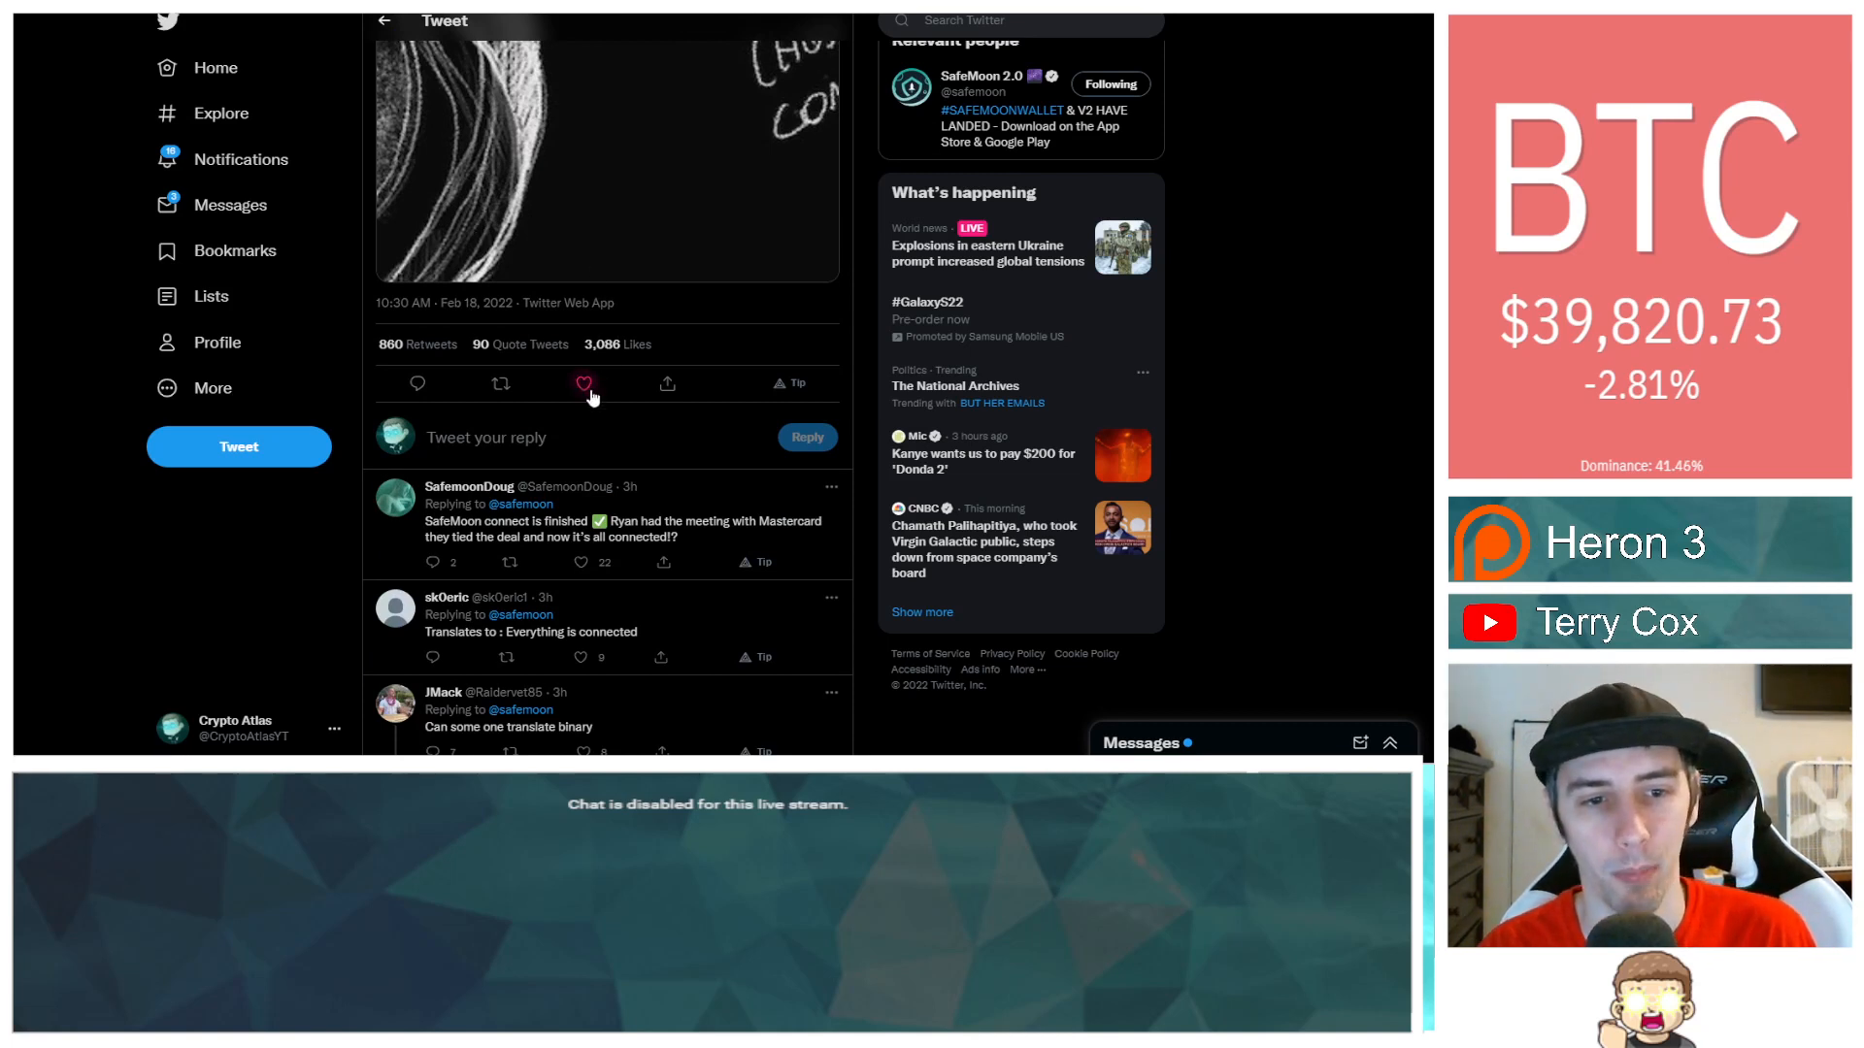
left_click(584, 382)
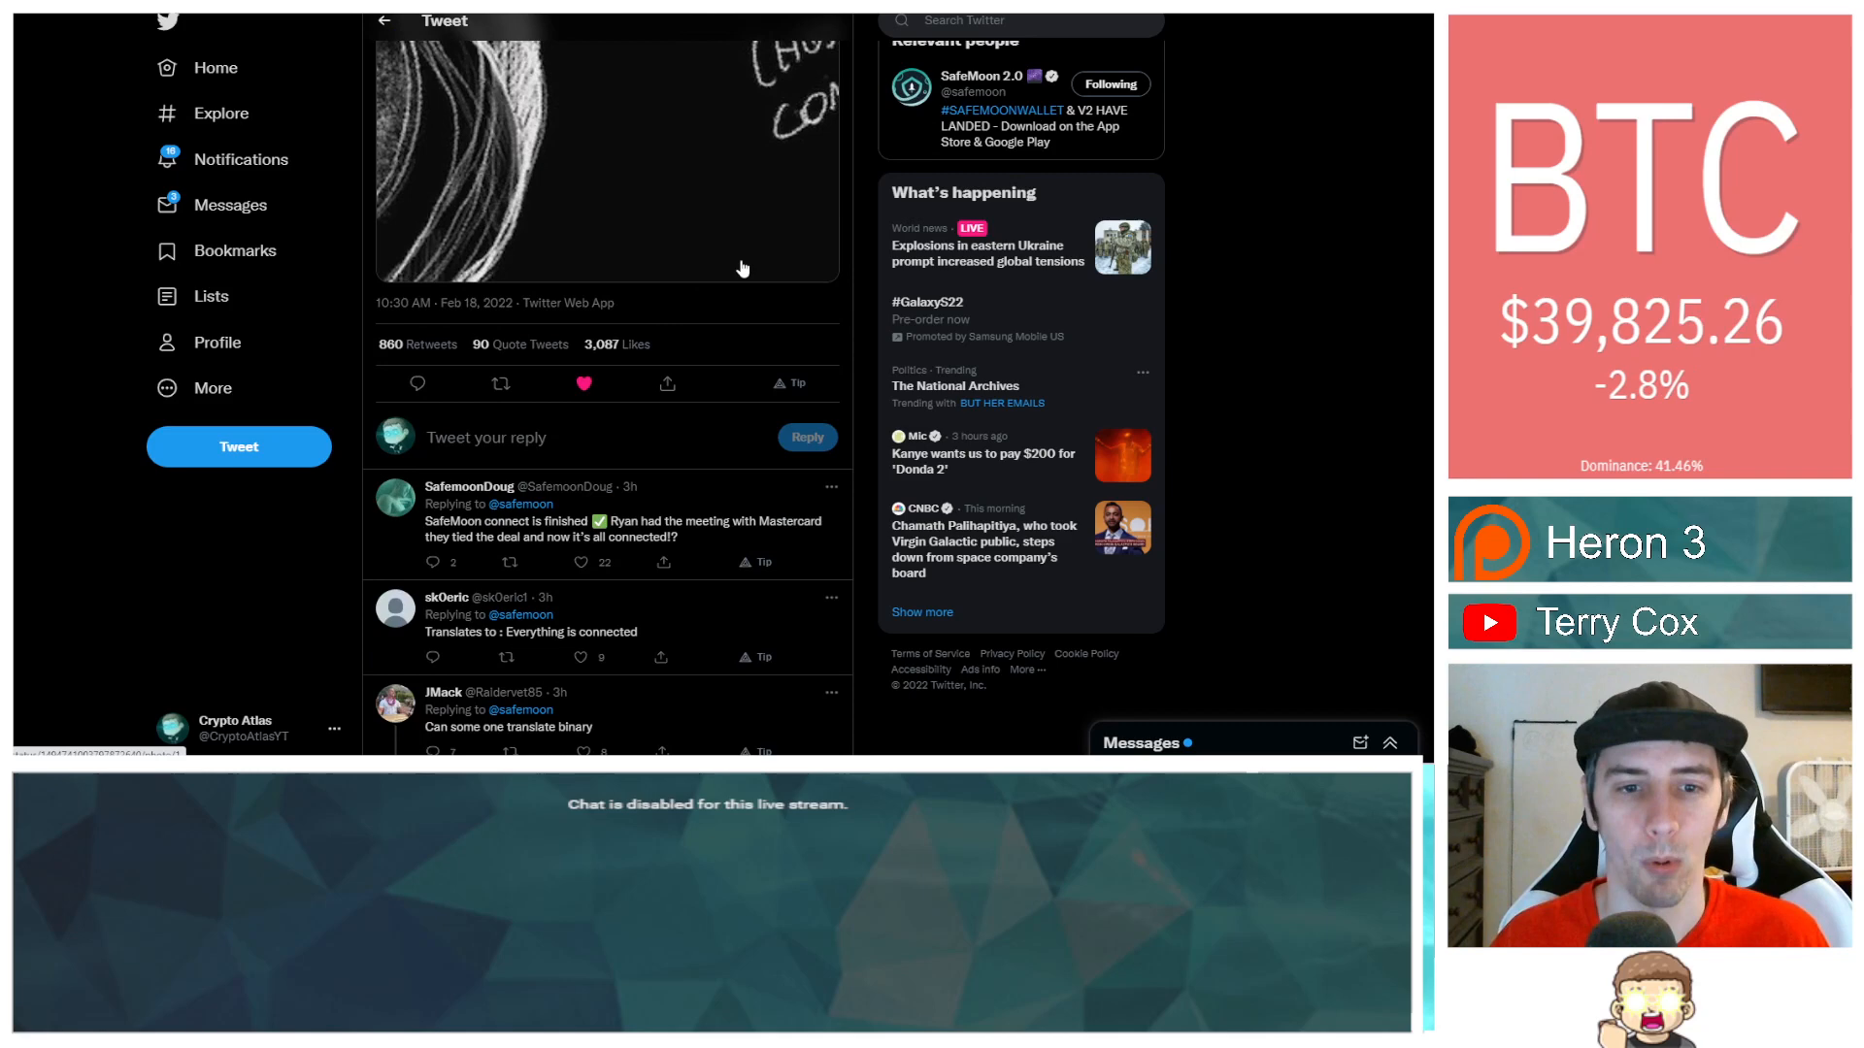
scroll("down", 3)
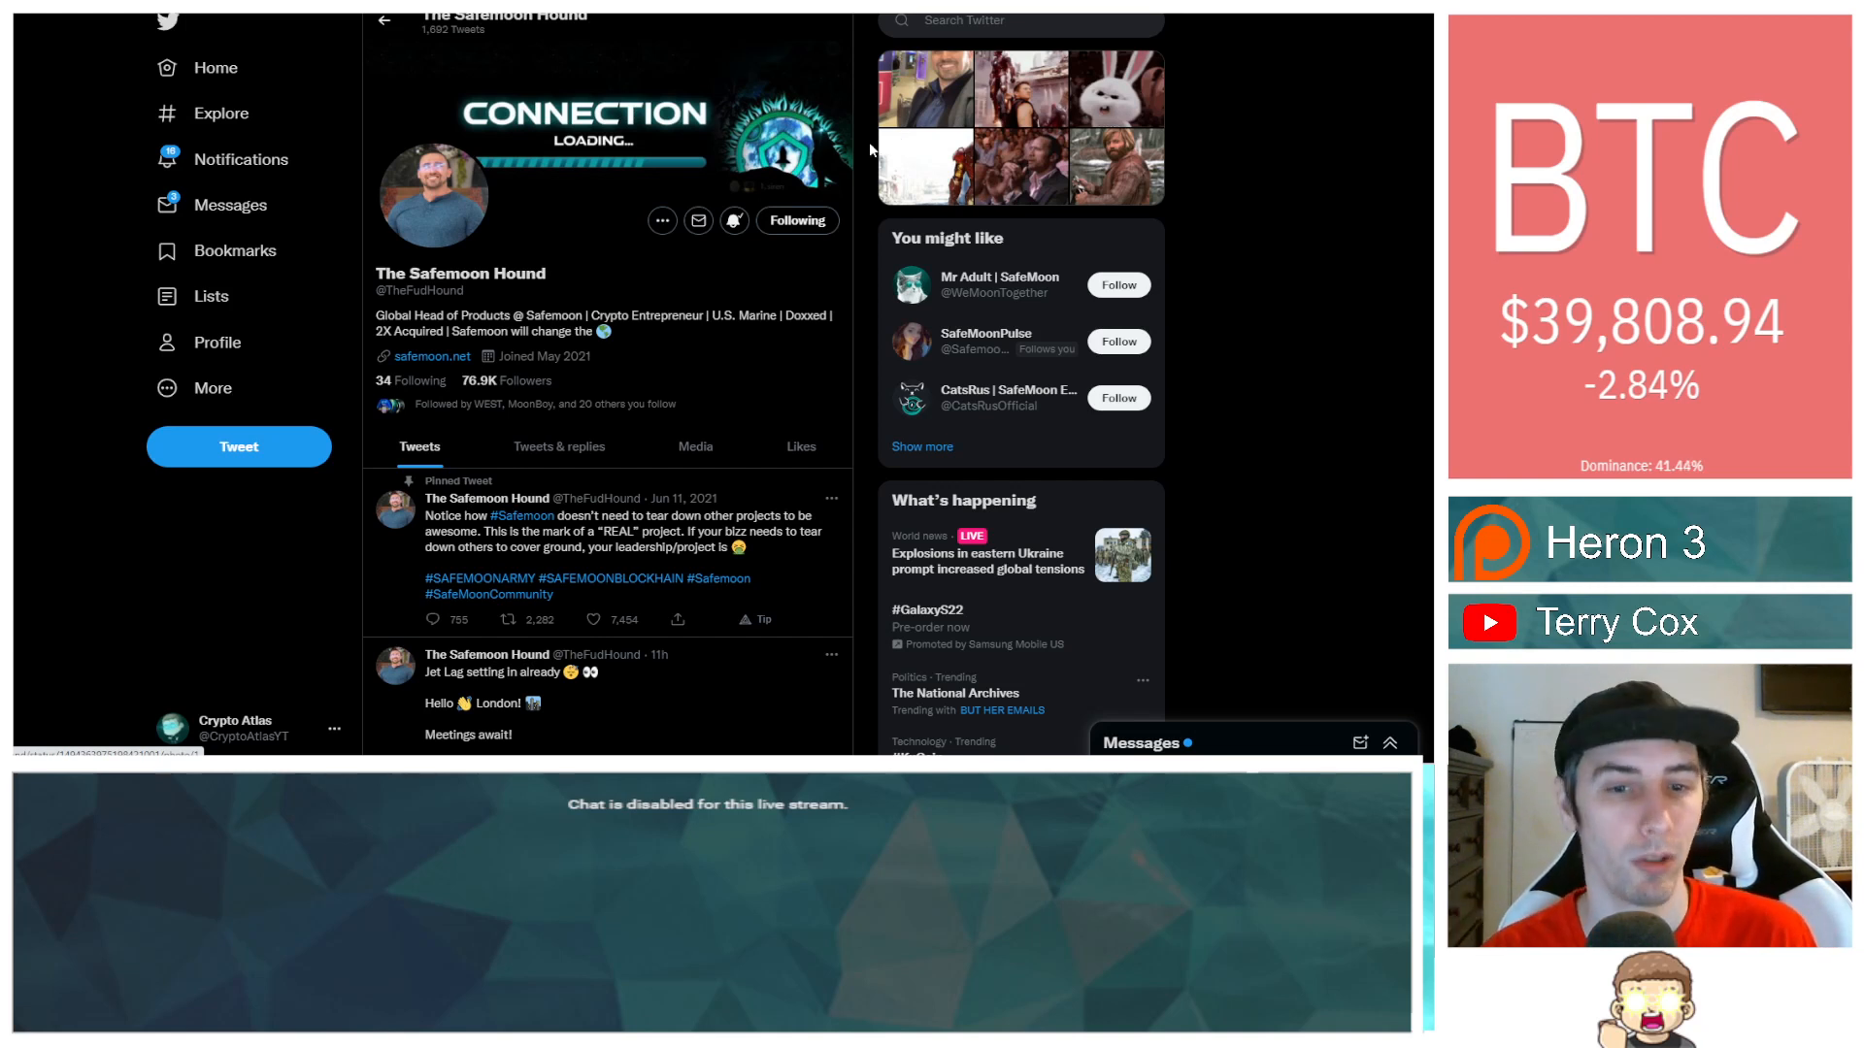
Scroll through The Safemoon Hound's pinned and recent tweets on his profile.
scroll("down", 3)
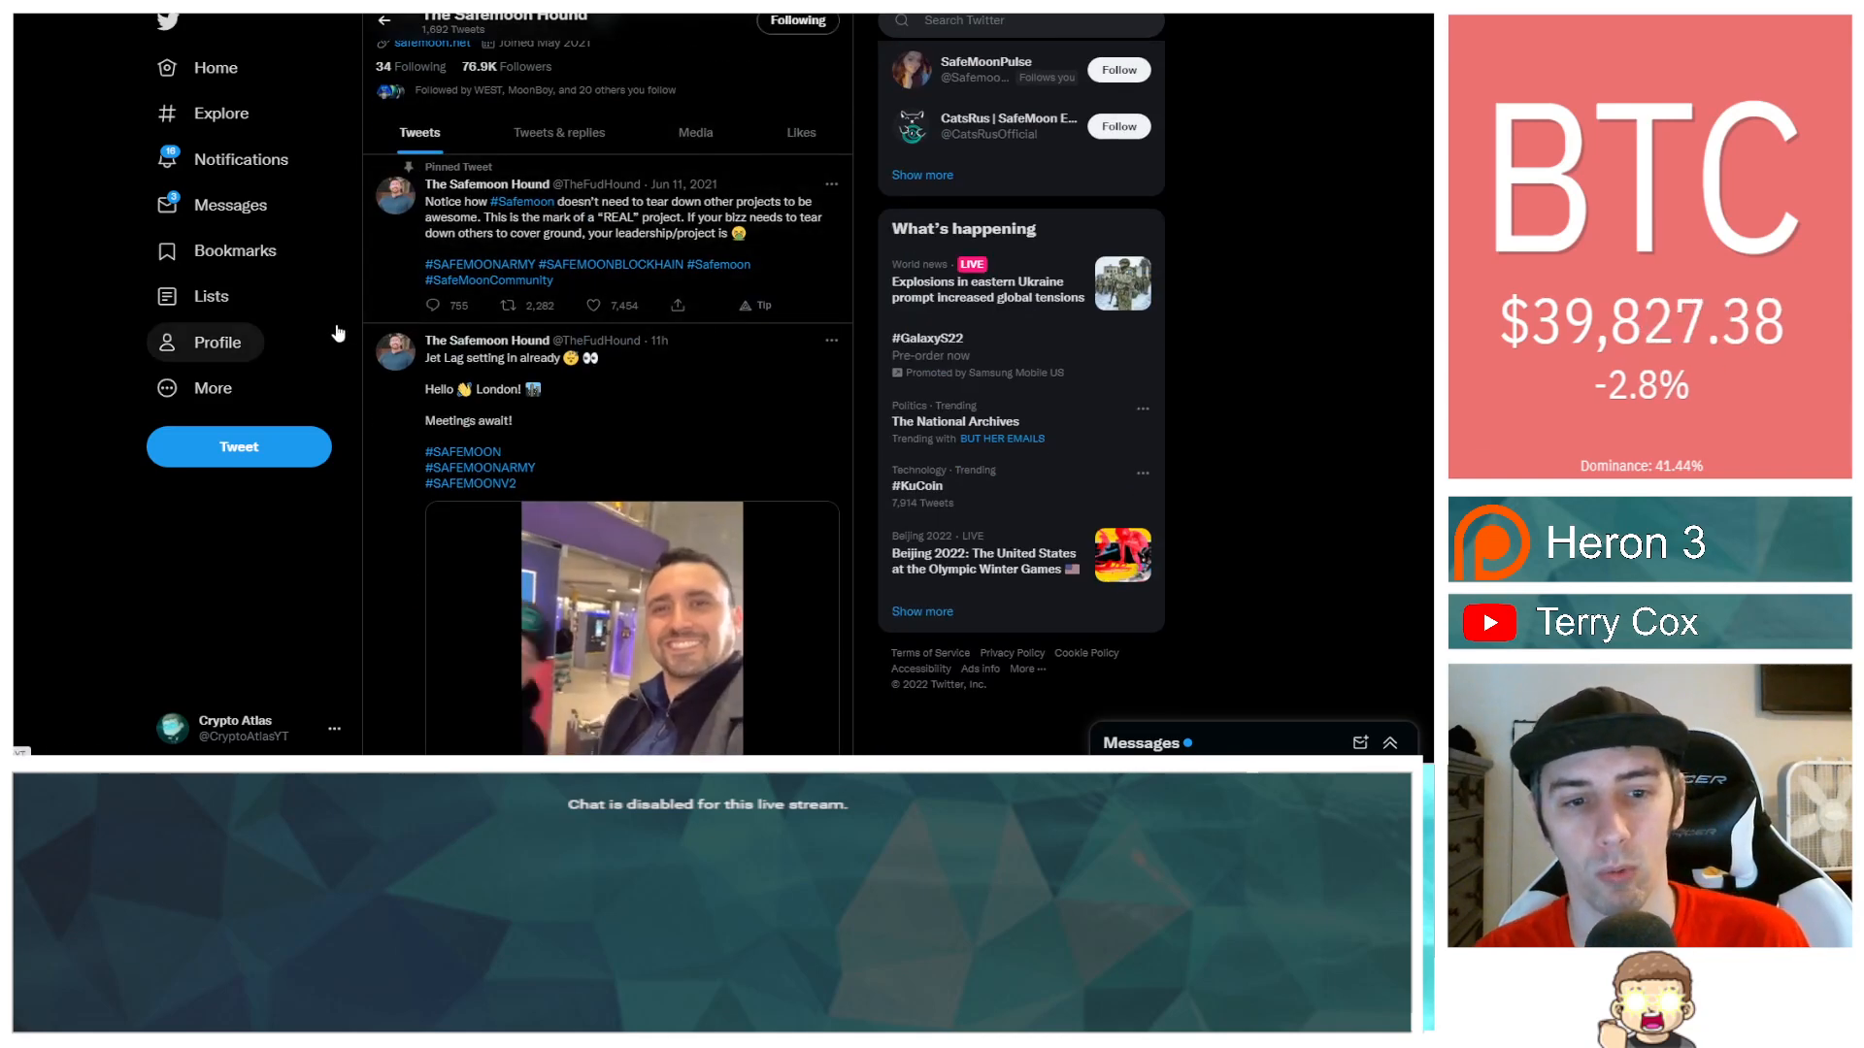
scroll("down", 3)
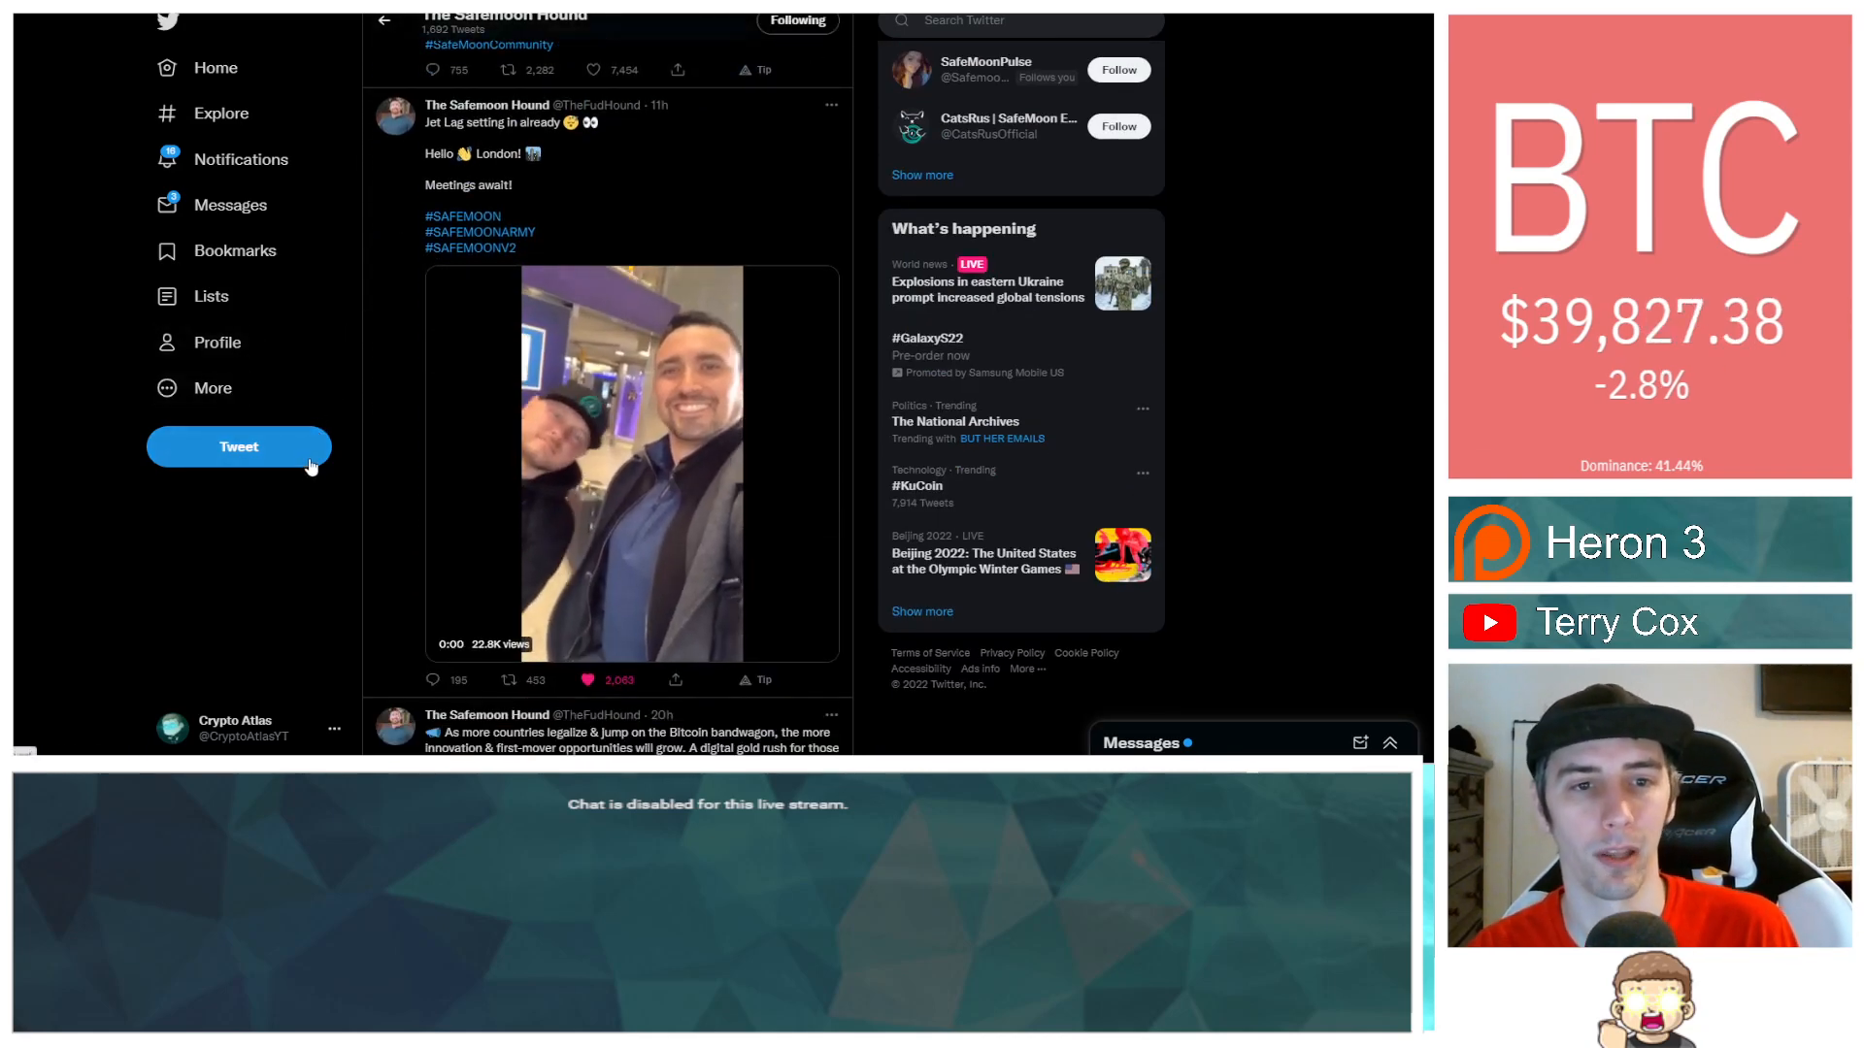